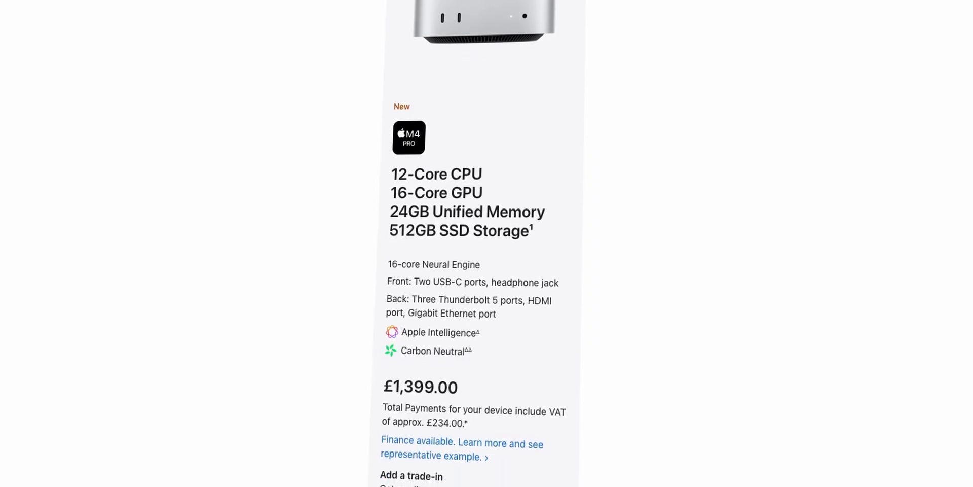
scroll("down", 3)
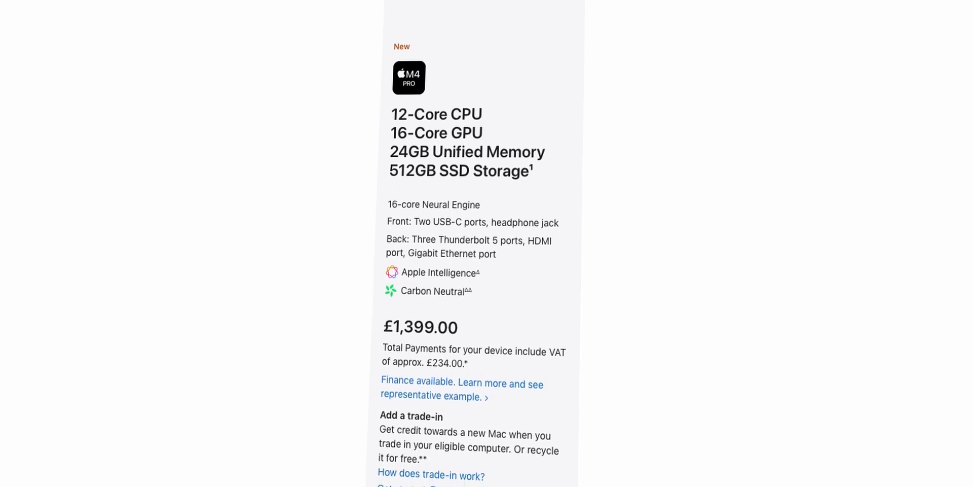